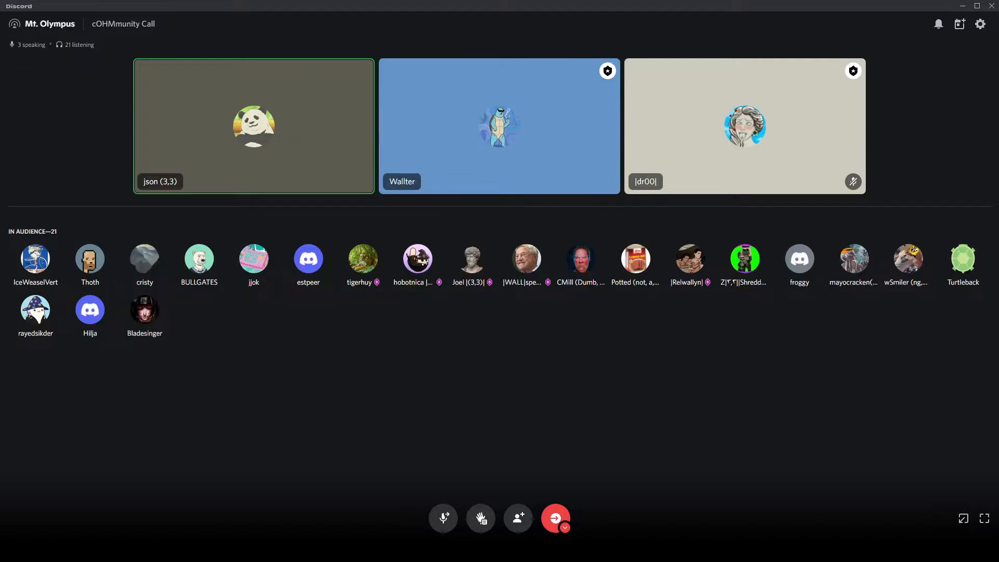
click(499, 126)
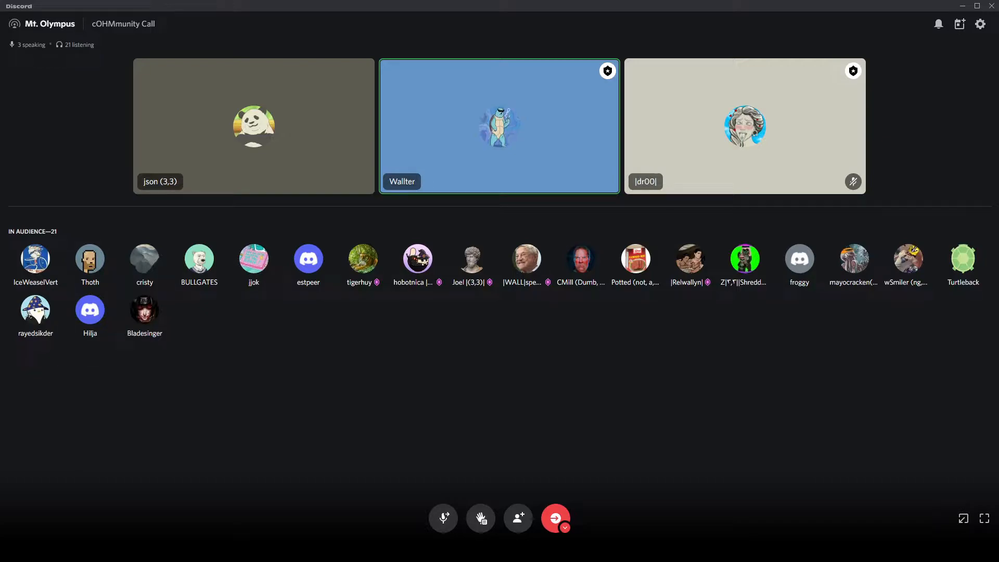
click(252, 126)
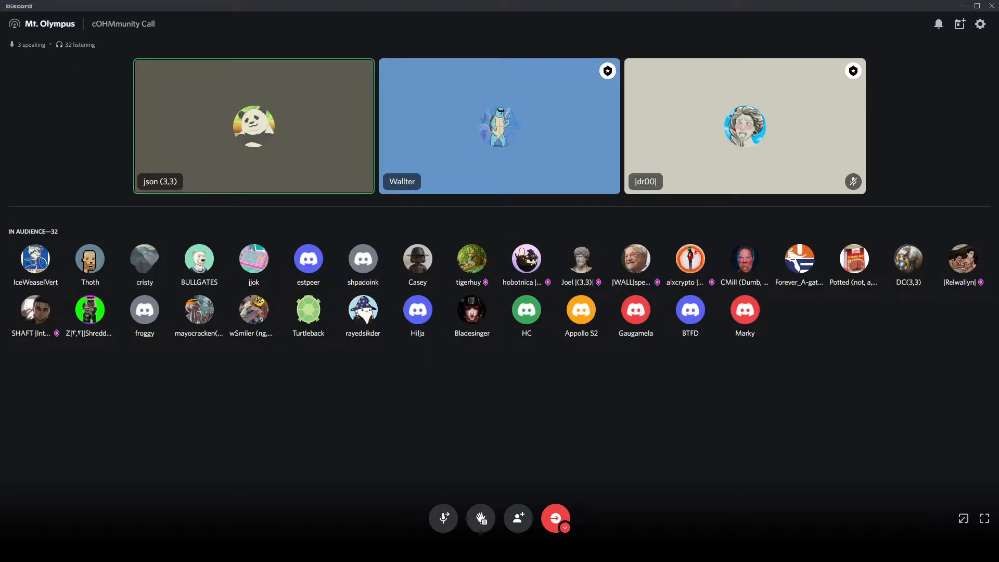
click(498, 126)
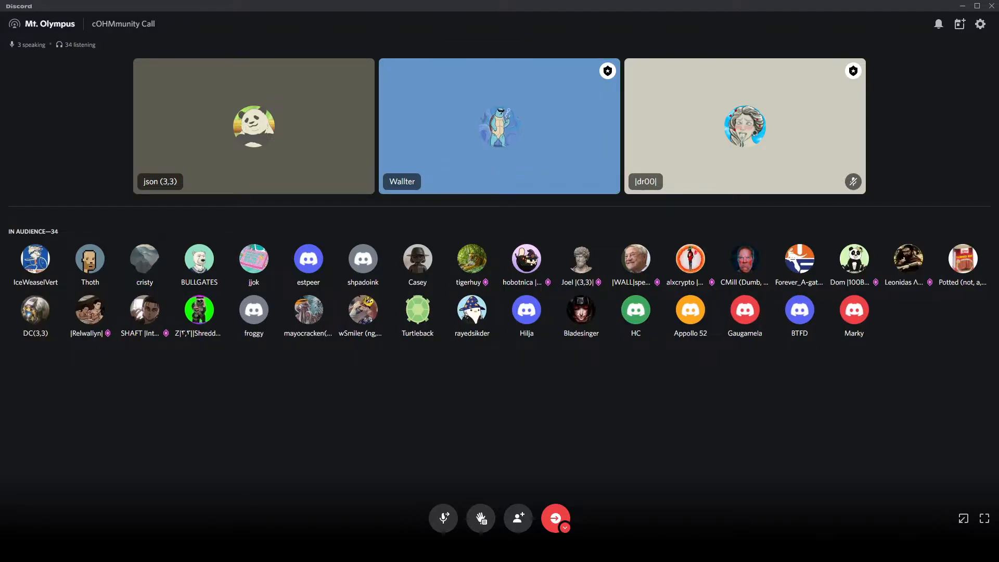
click(498, 126)
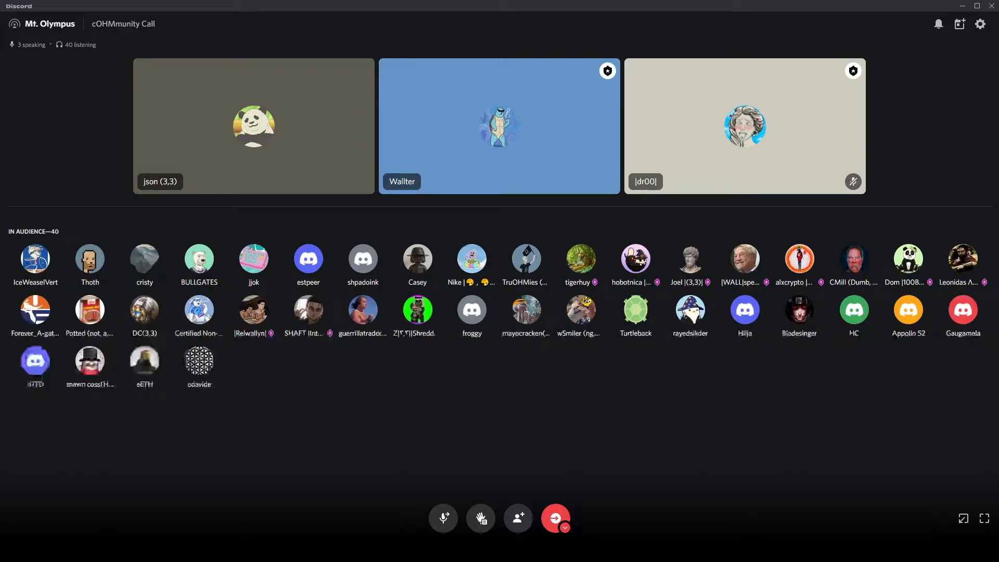
click(251, 126)
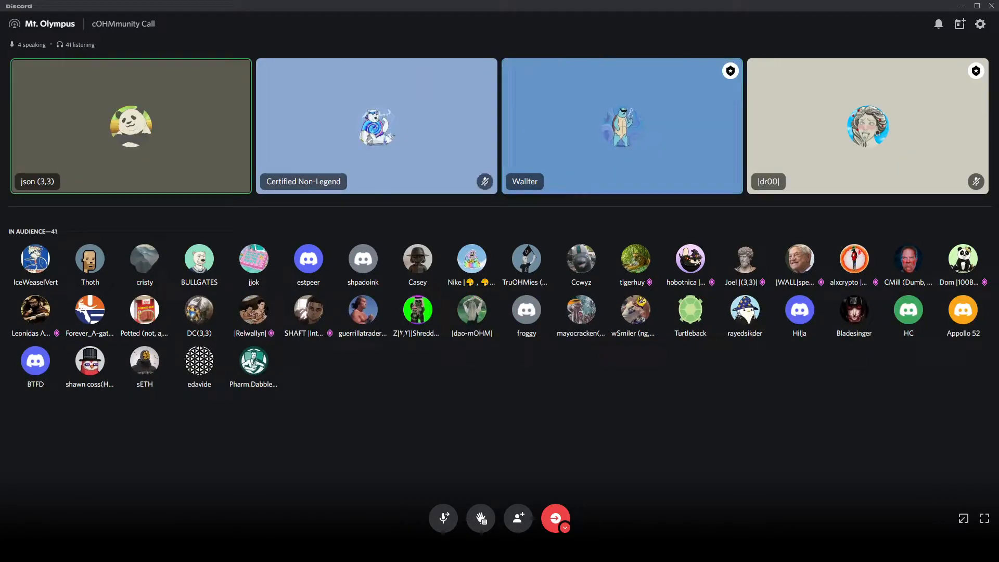
click(621, 126)
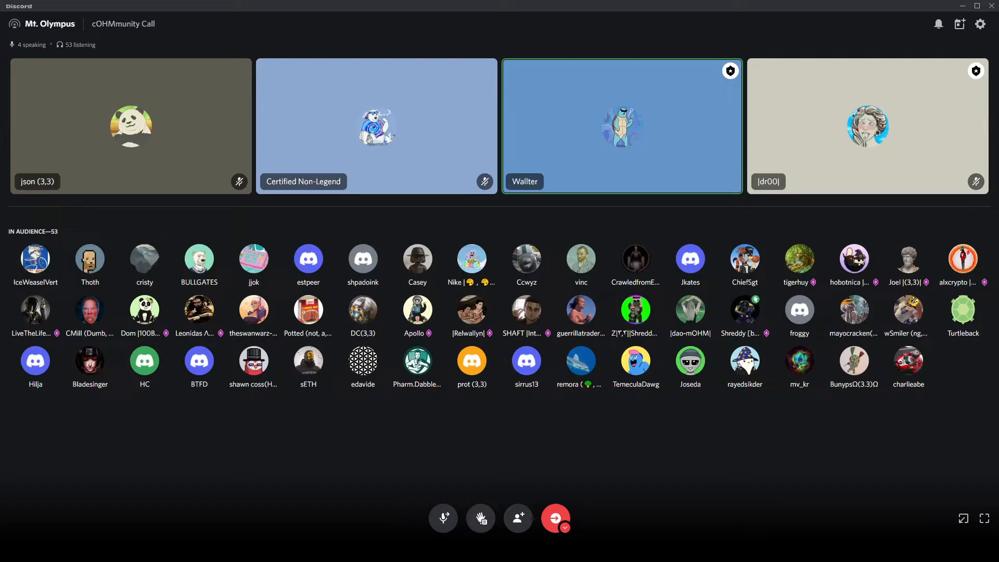
click(481, 518)
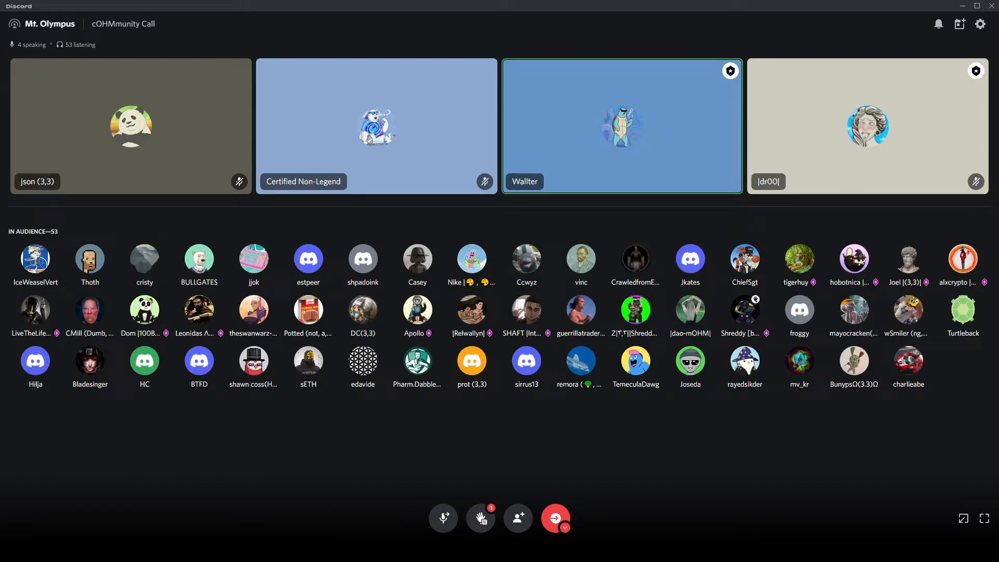
click(480, 517)
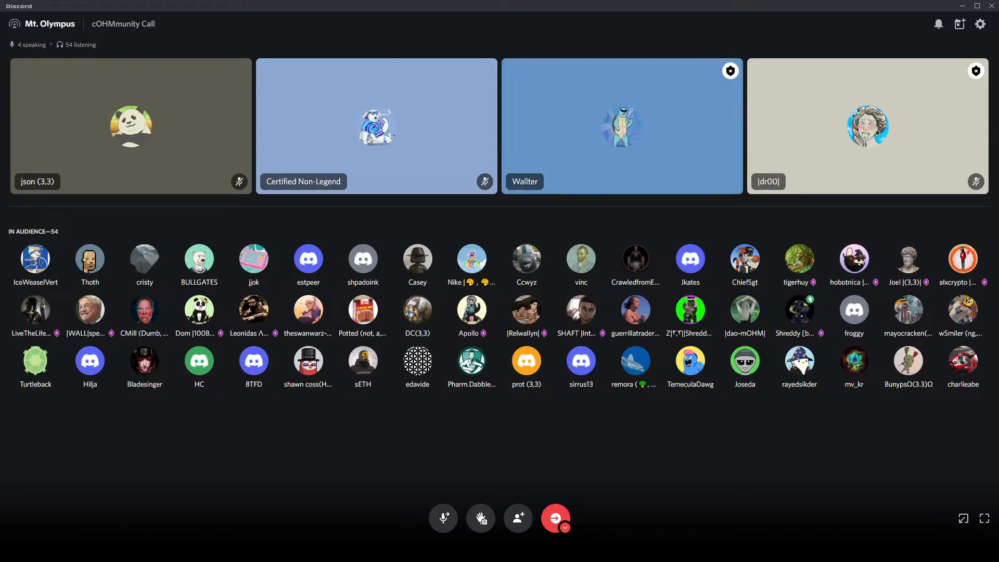
click(621, 126)
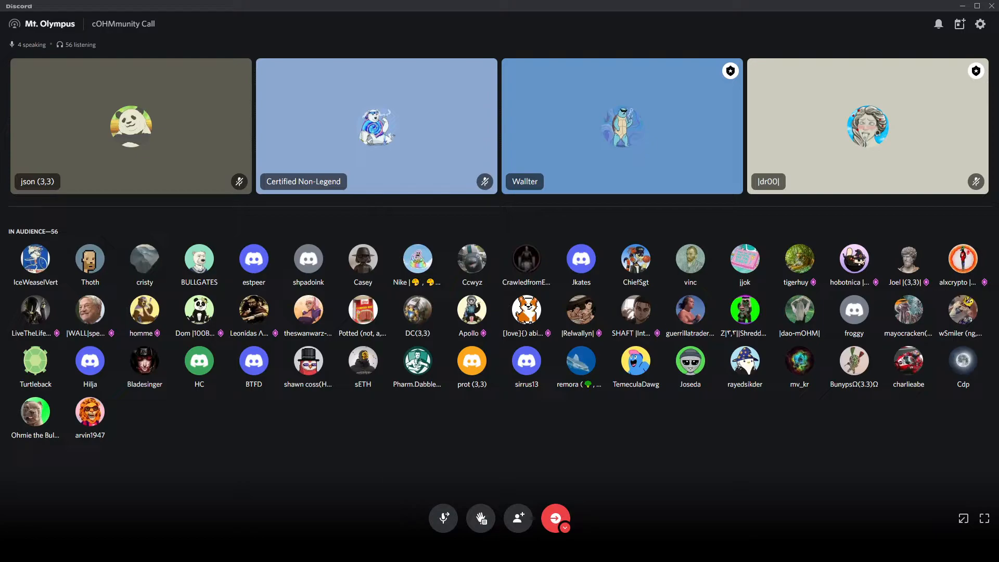
click(622, 126)
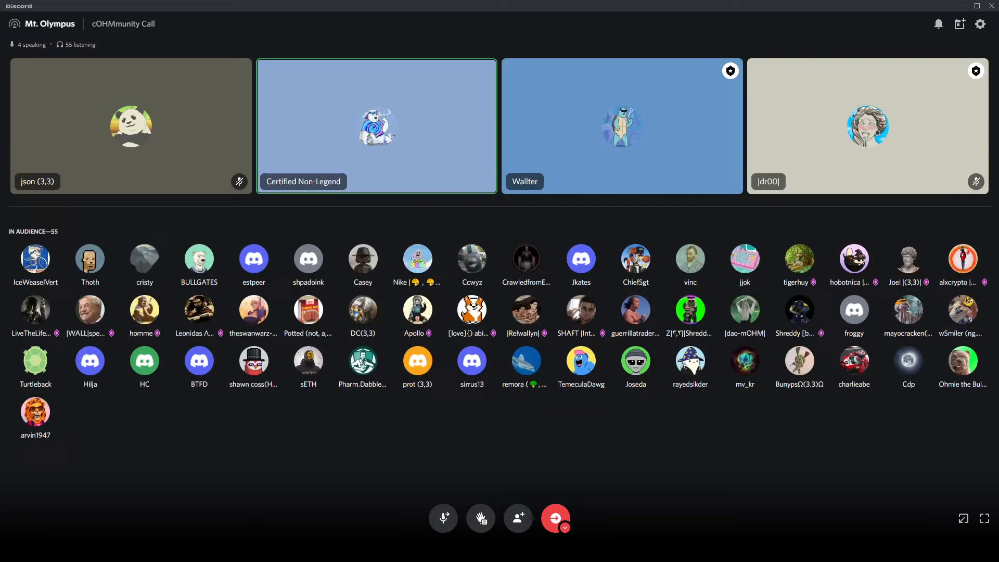
click(621, 126)
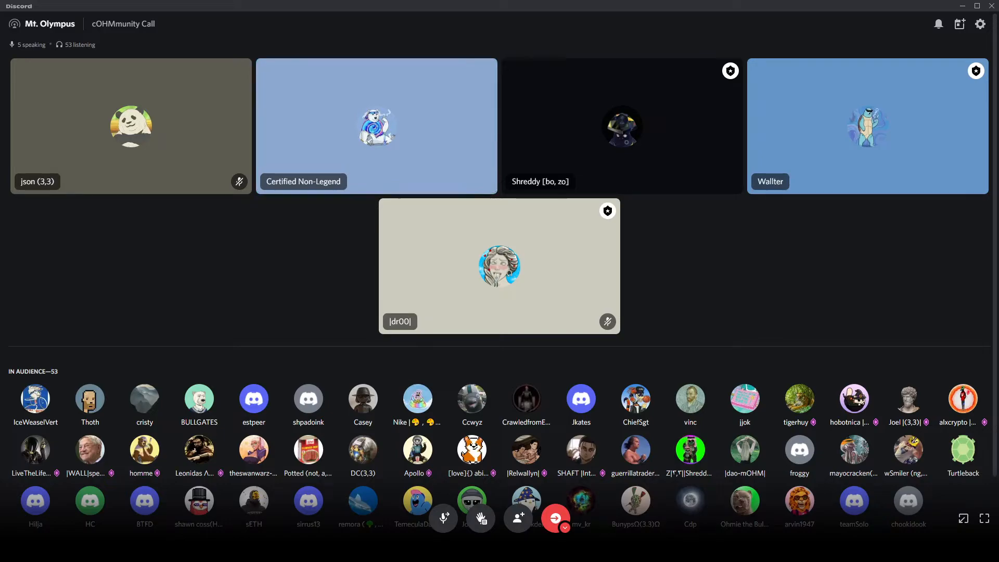
click(867, 126)
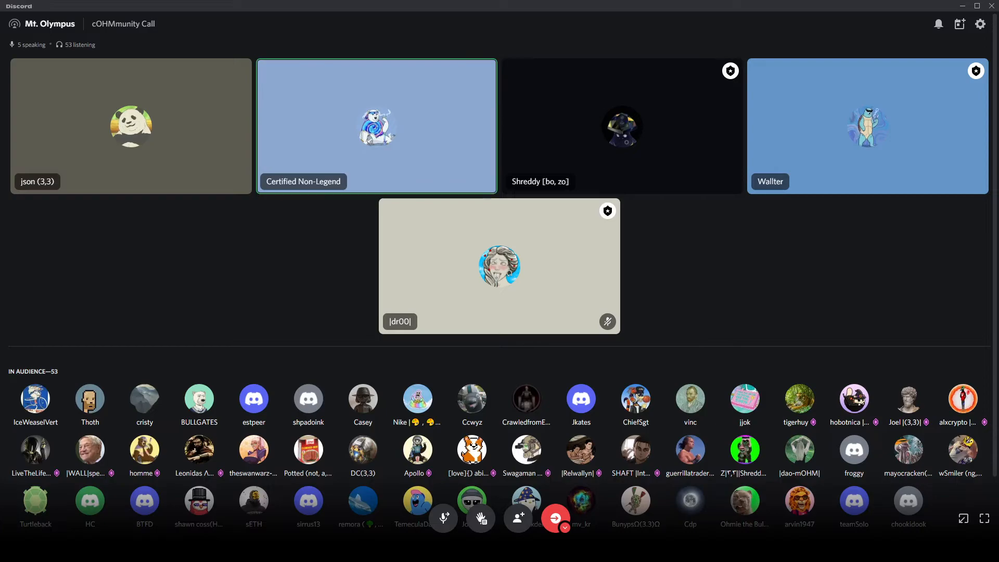
click(865, 126)
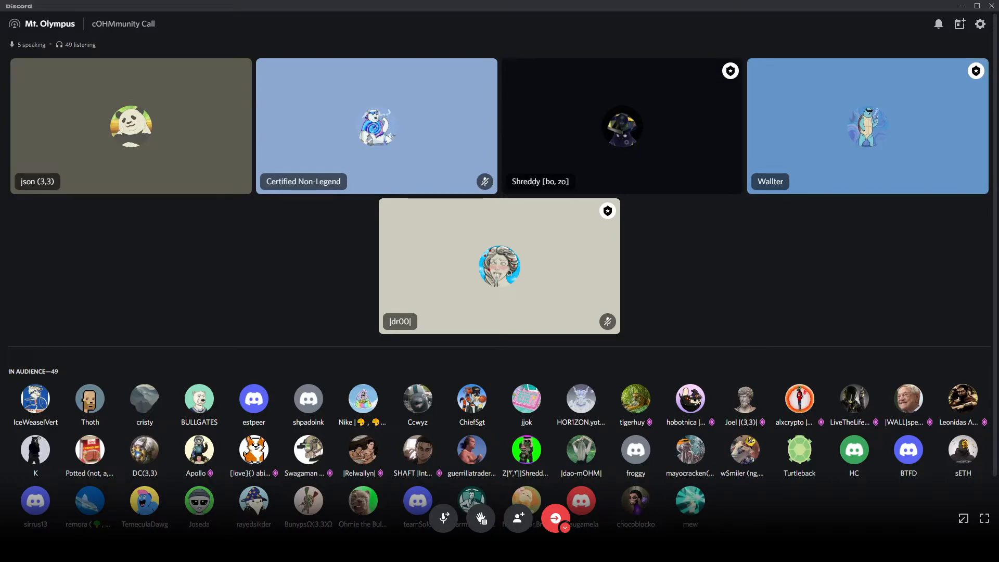
click(865, 126)
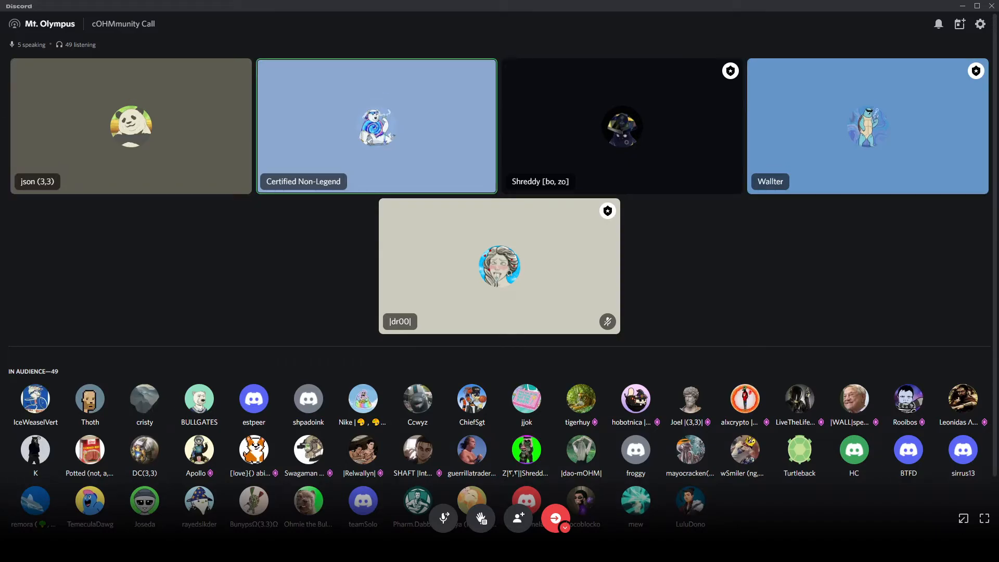
click(865, 126)
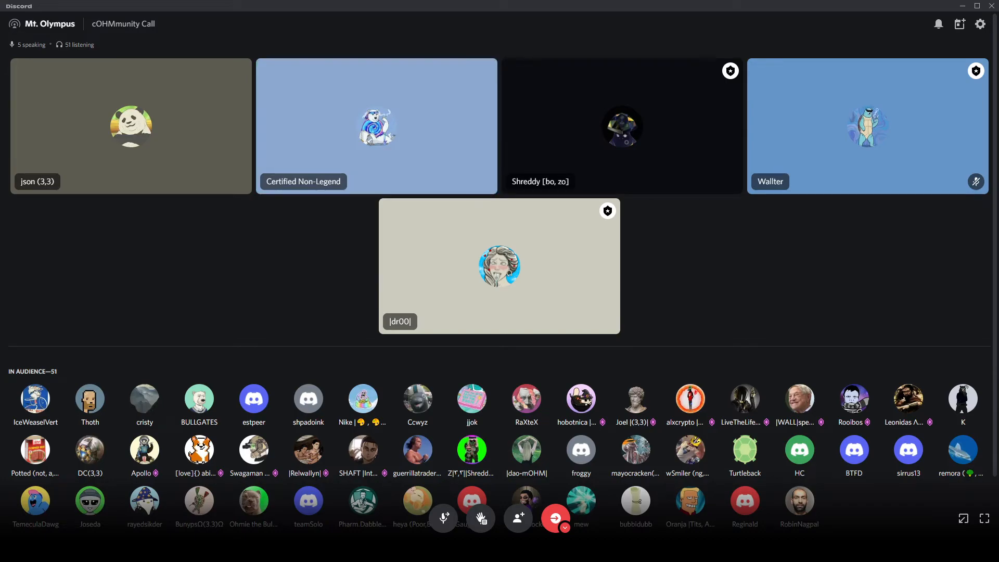
click(375, 126)
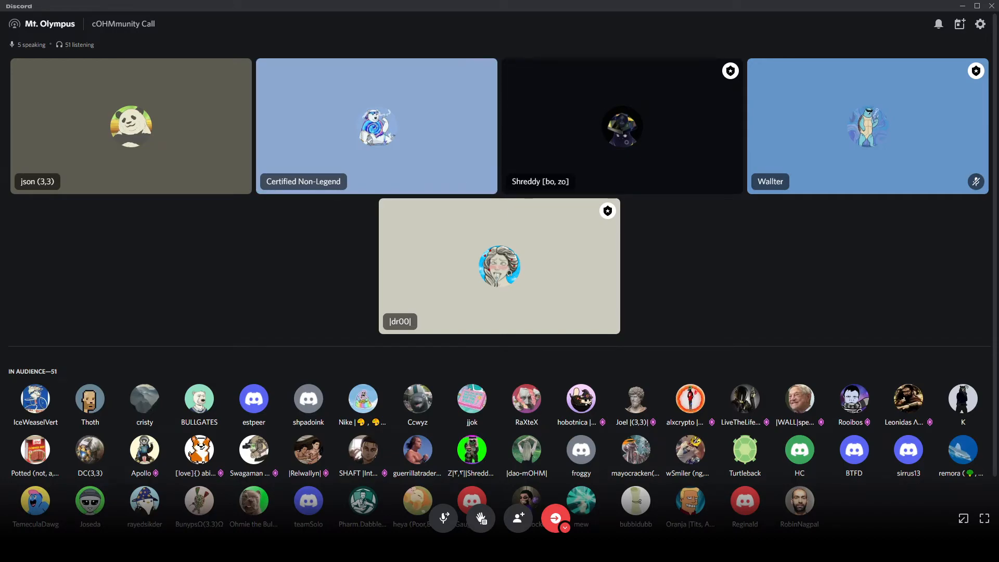
click(376, 126)
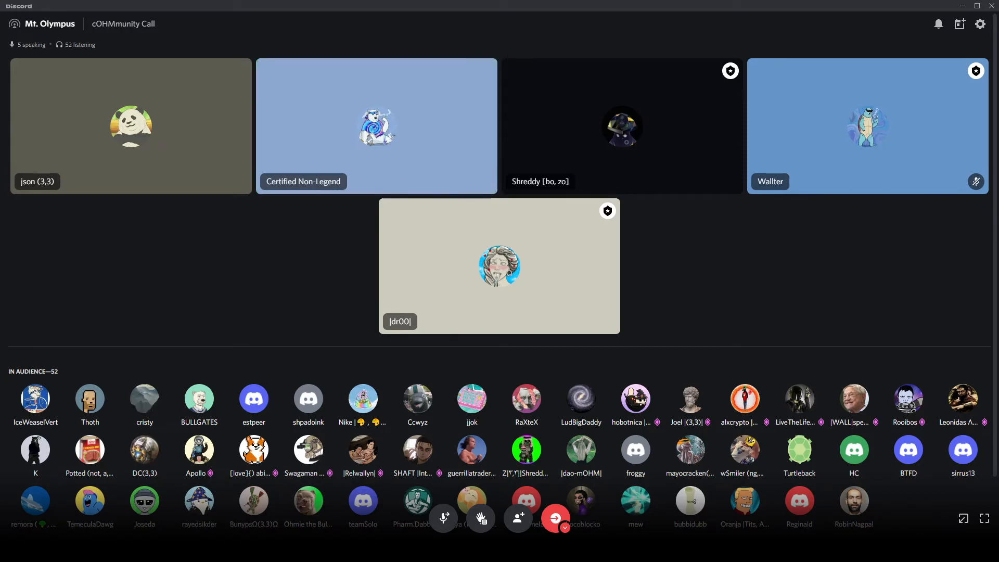
click(376, 126)
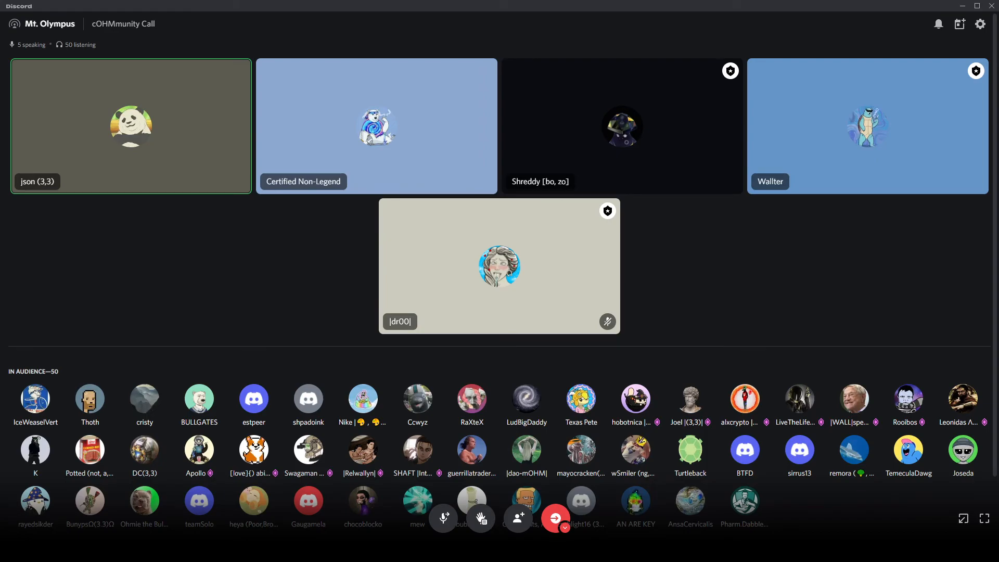
click(866, 125)
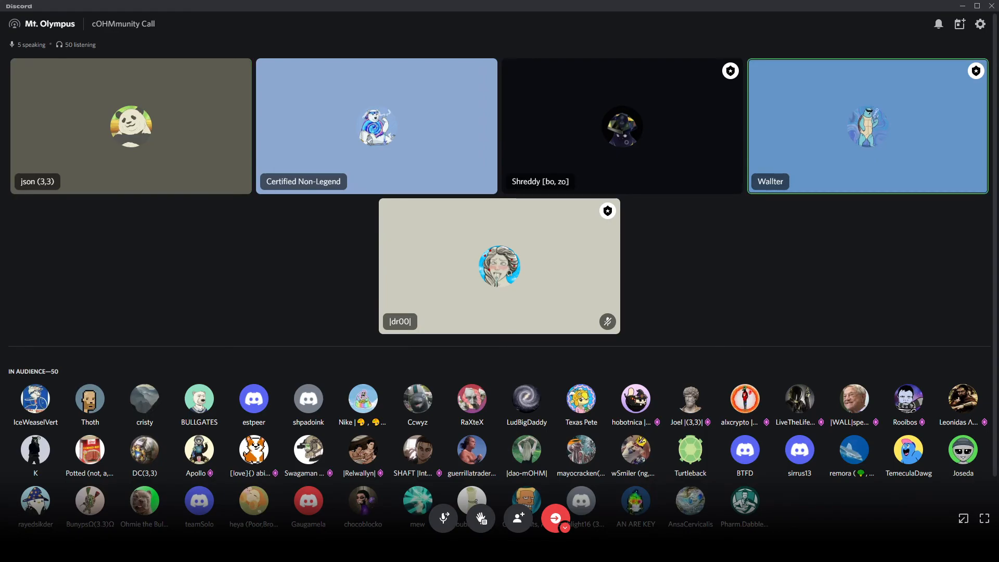